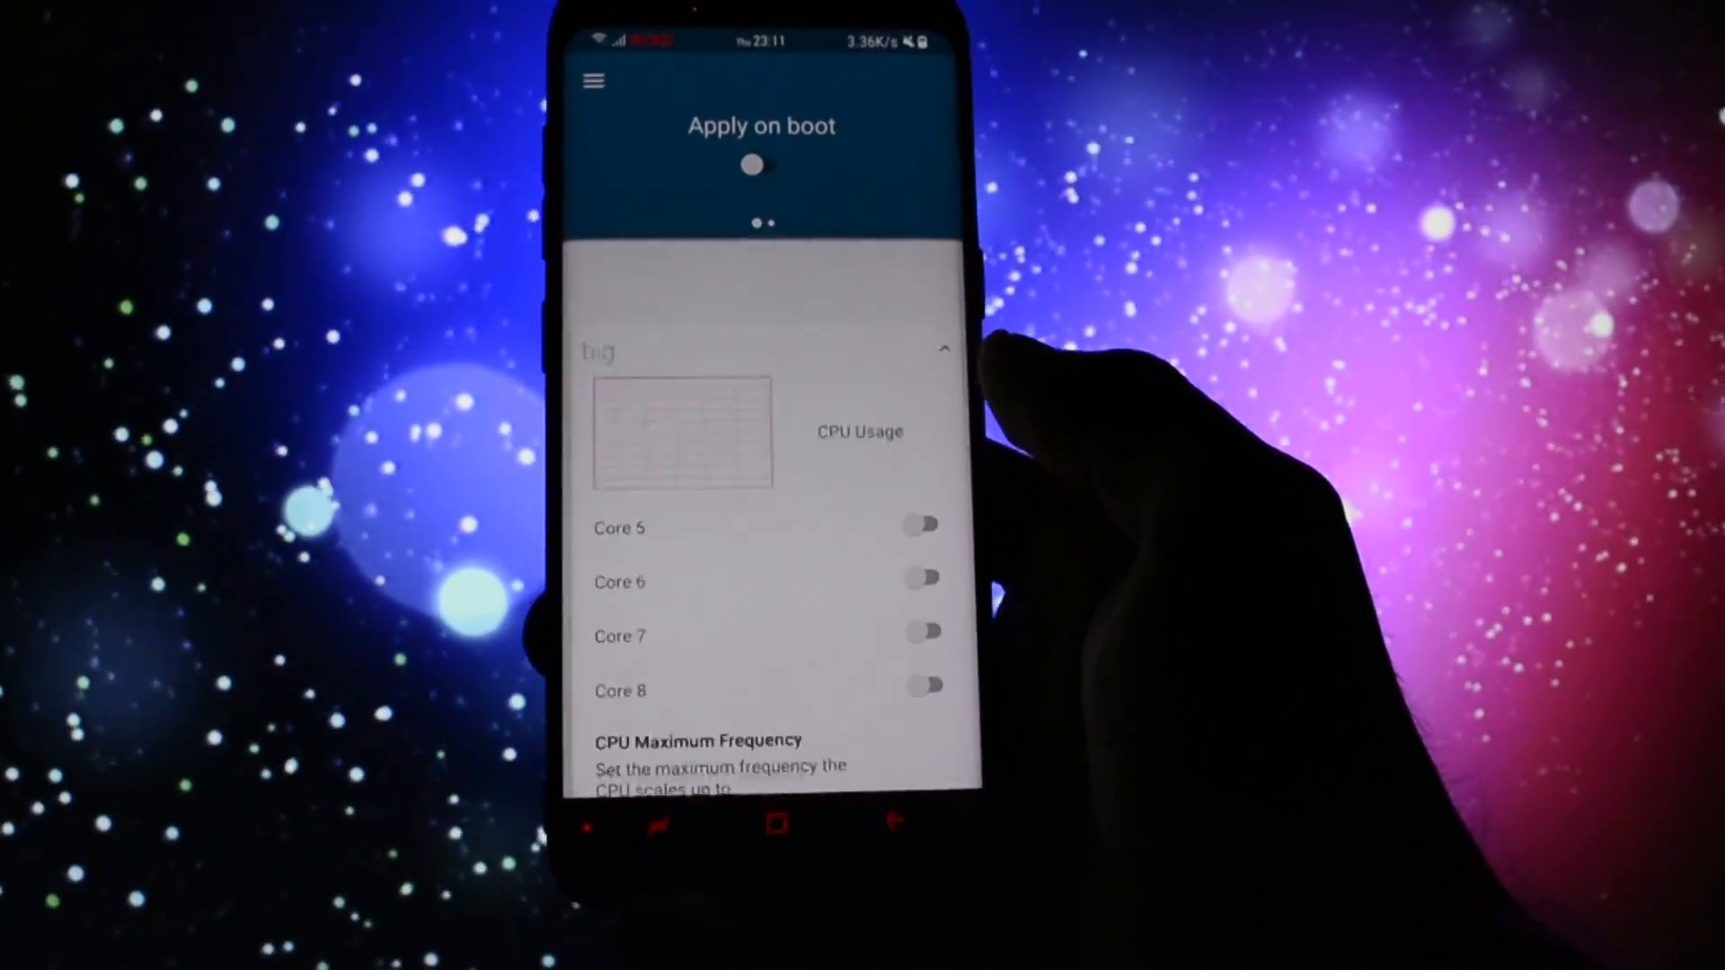
Step: Bring up the big-core CPU Maximum Frequency list, 741MHz to 2158MHz
click(698, 753)
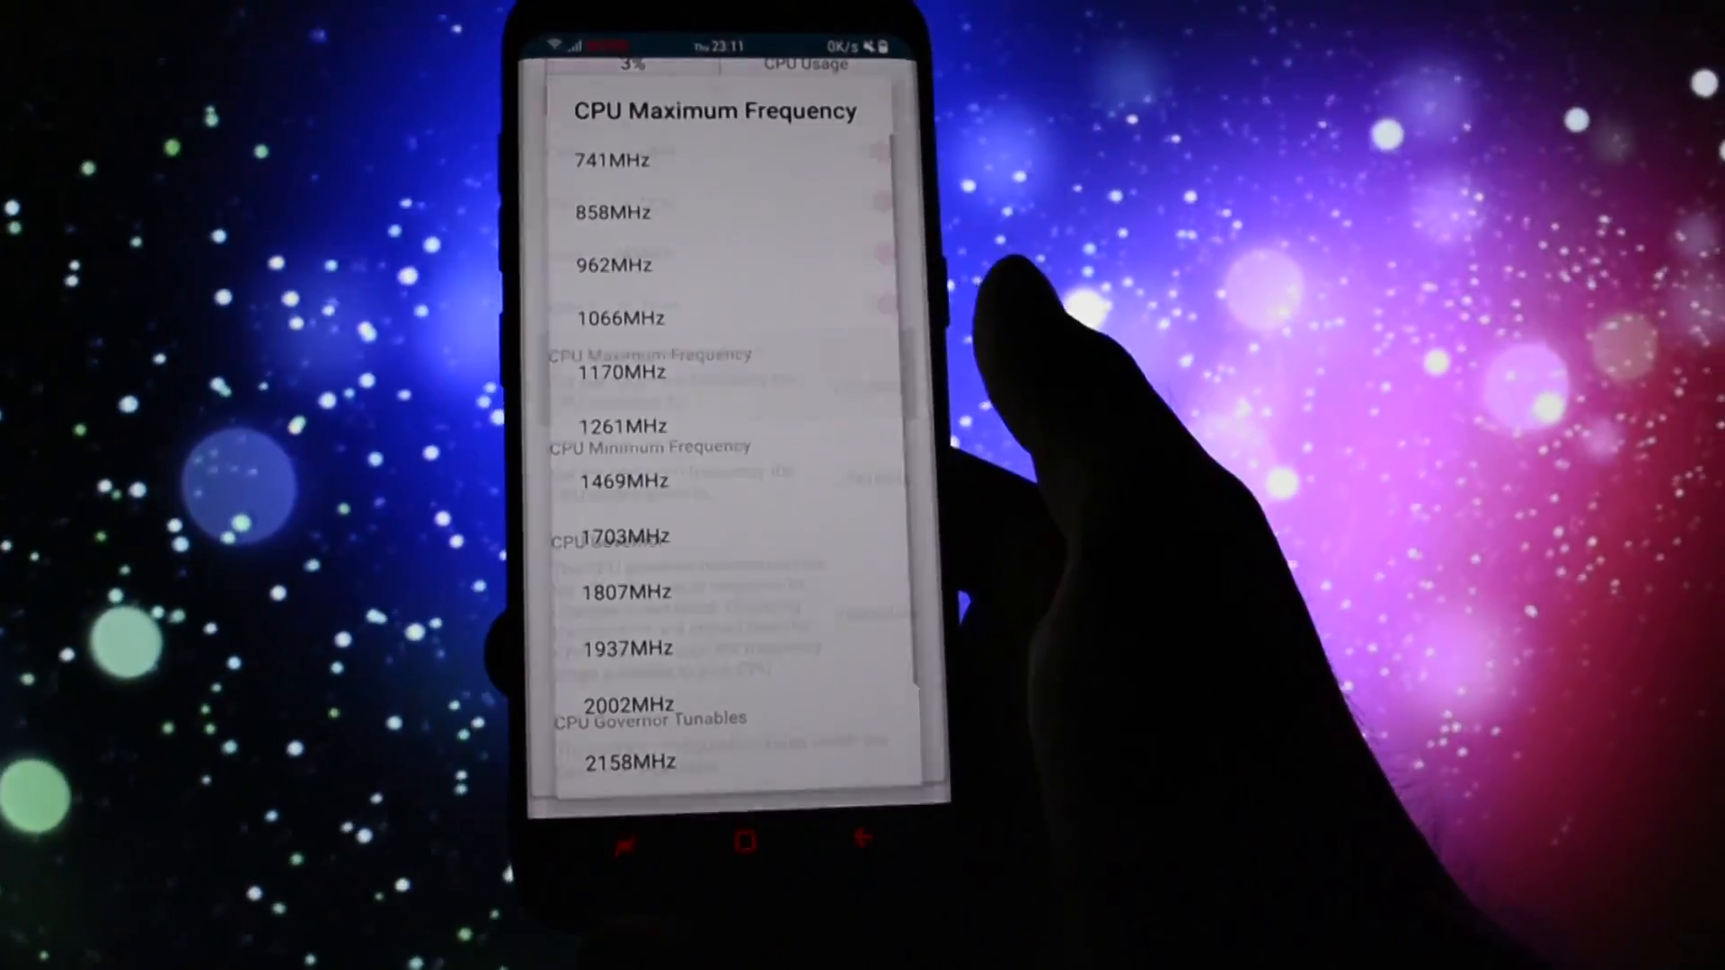